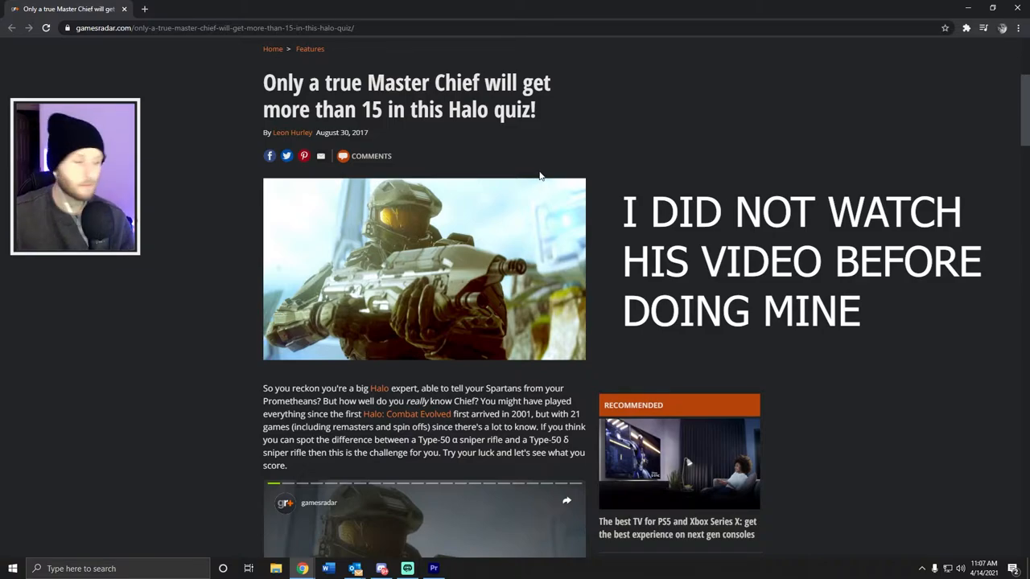
Start the Halo quiz, answering Steve Jobs, then Energy Sword and Fuel-rod cannon
{"action": "scroll", "scroll_direction": "down", "scroll_amount": 3}
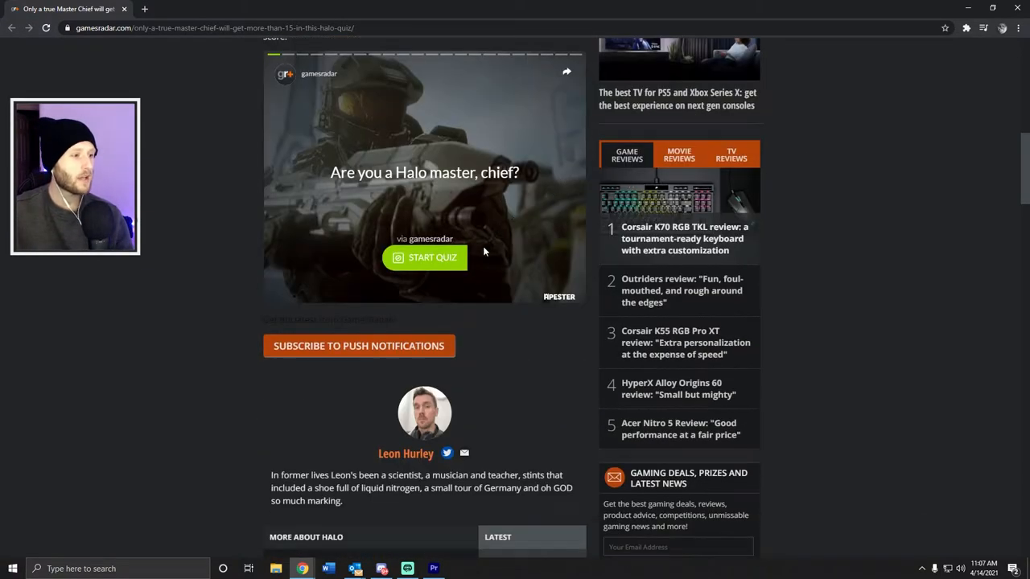
{"action": "scroll", "scroll_direction": "down", "scroll_amount": 3}
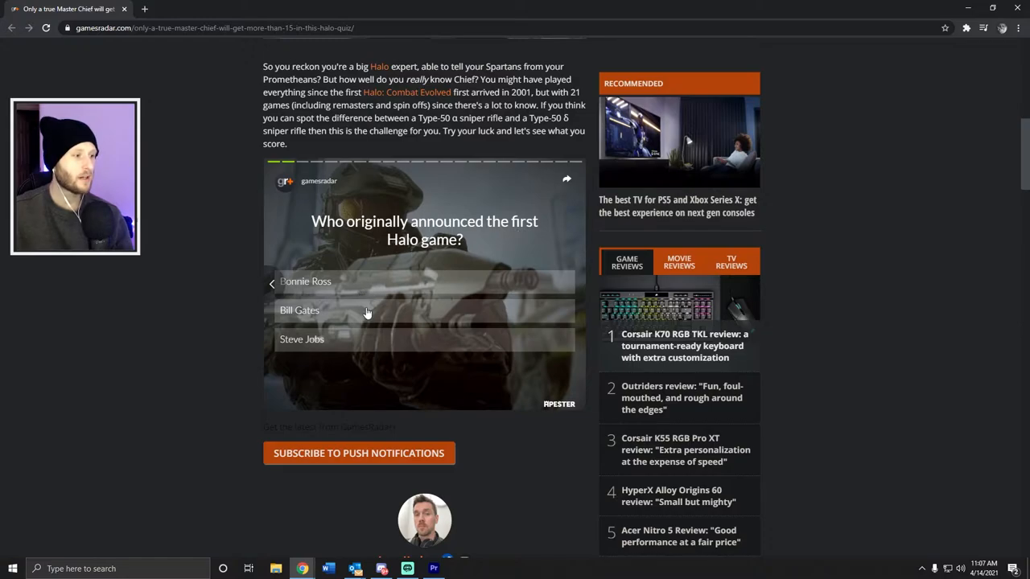
{"action": "mouse_move", "coordinate": [414, 340]}
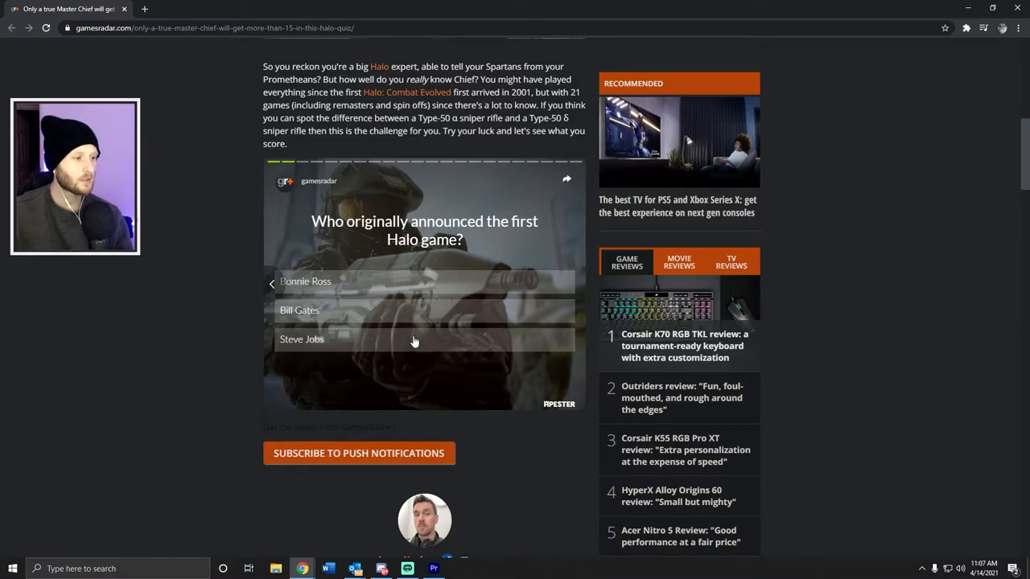
{"action": "left_click", "coordinate": [302, 339]}
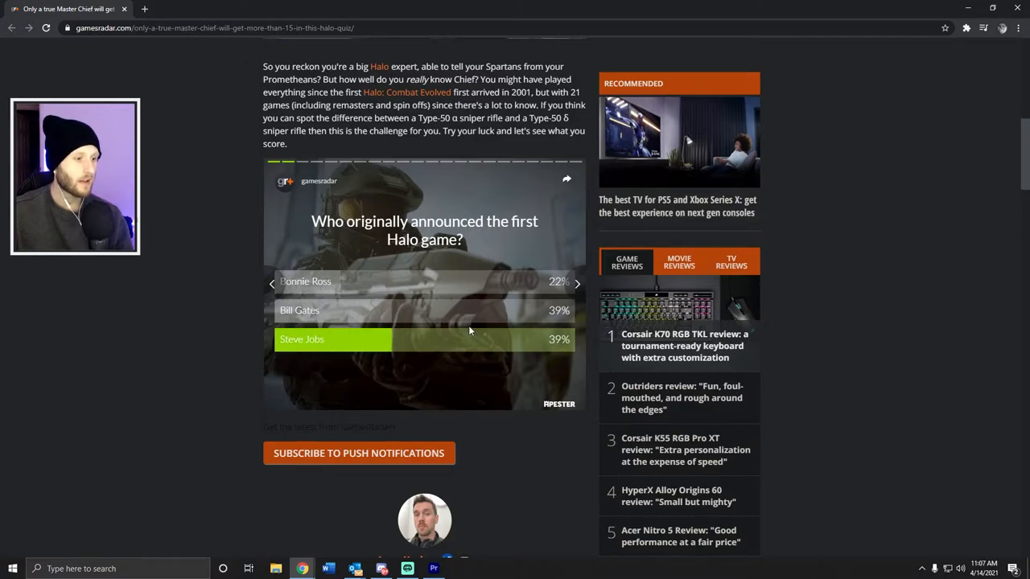
{"action": "mouse_move", "coordinate": [432, 363]}
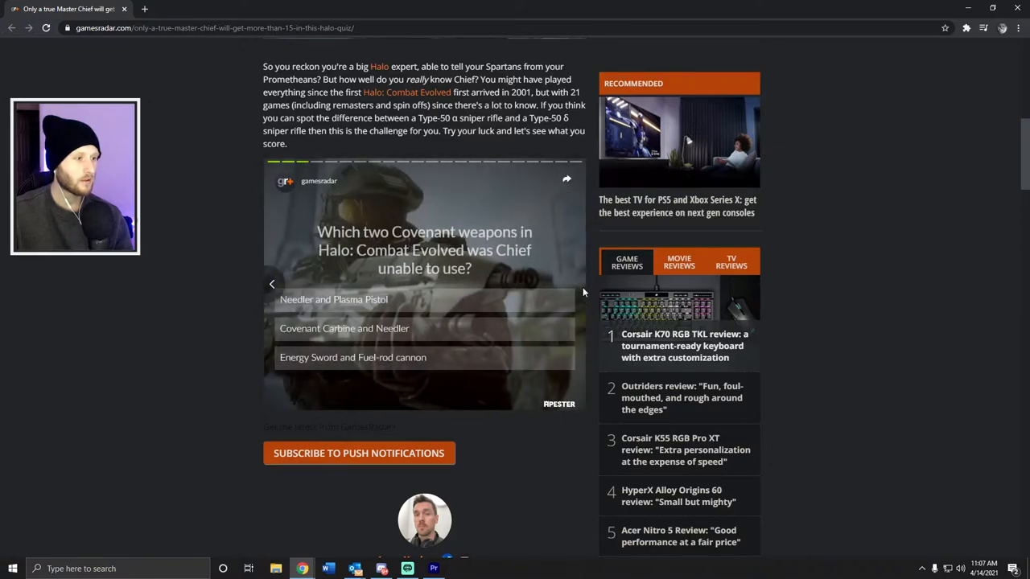
{"action": "mouse_move", "coordinate": [616, 286]}
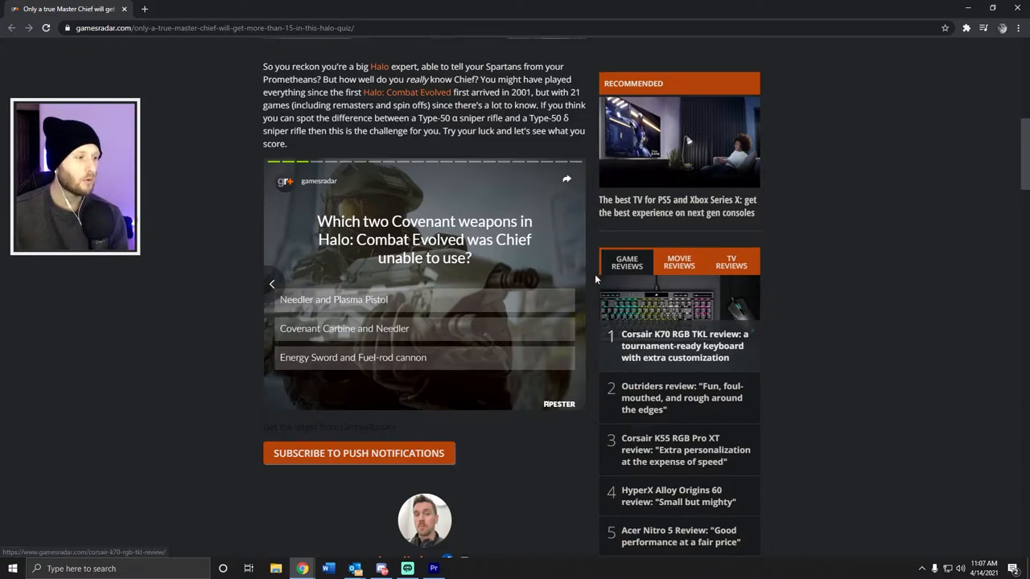
{"action": "mouse_move", "coordinate": [367, 363]}
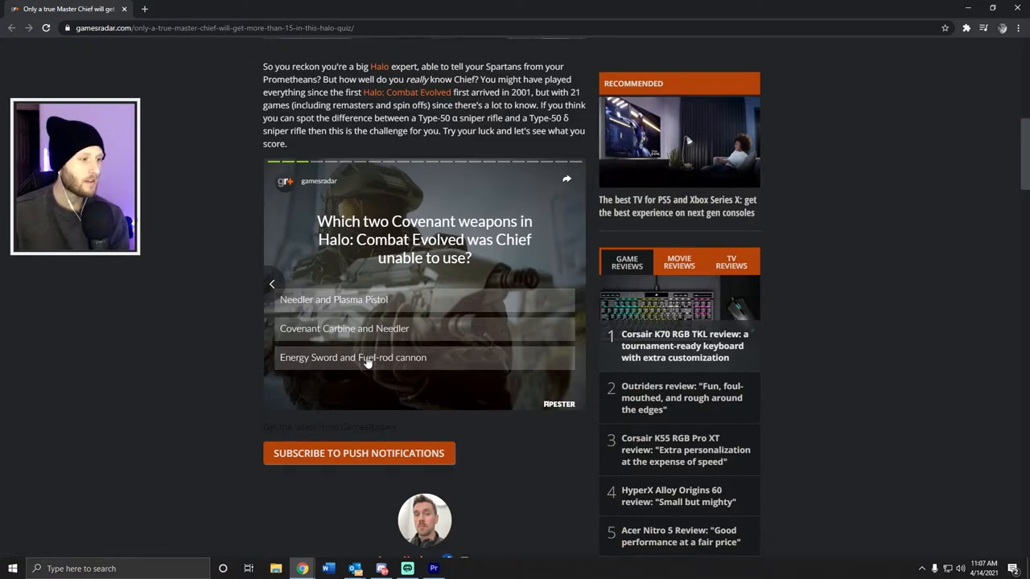
{"action": "left_click", "coordinate": [352, 357]}
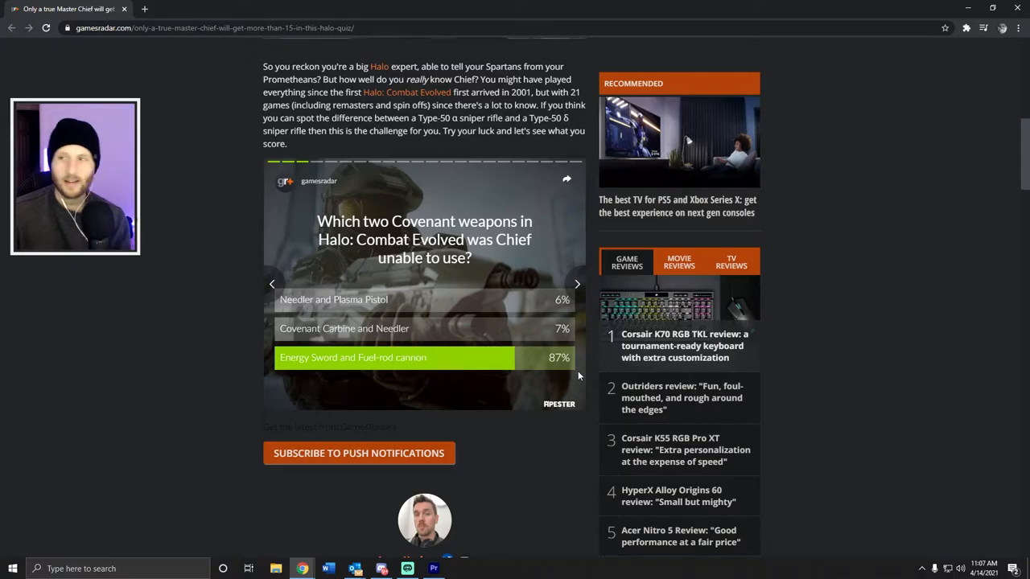
Answer Zanzibar for the Halo 2 map and Halo: The Fall of Reach for the next question
{"action": "left_click", "coordinate": [576, 283]}
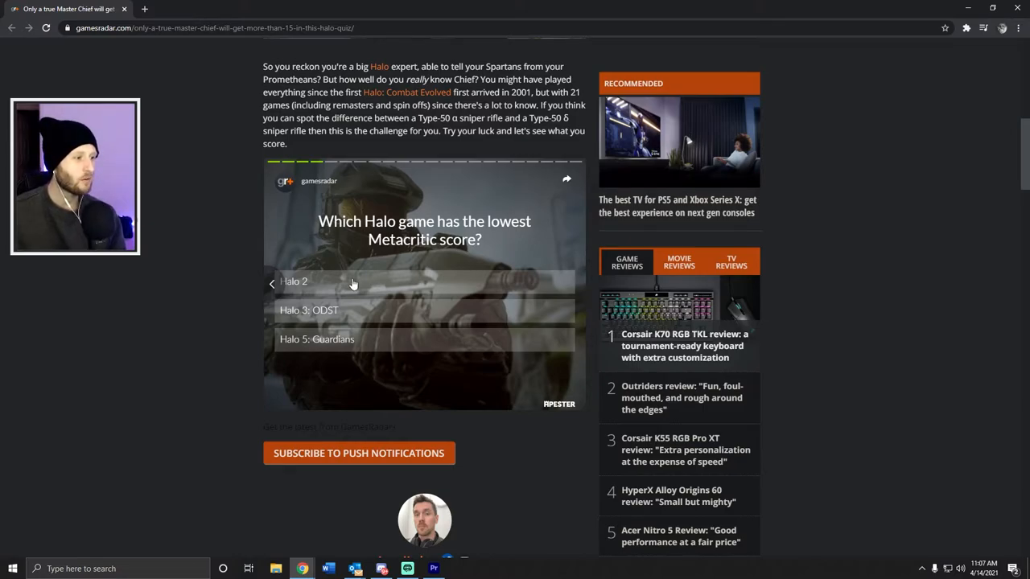
{"action": "mouse_move", "coordinate": [350, 350]}
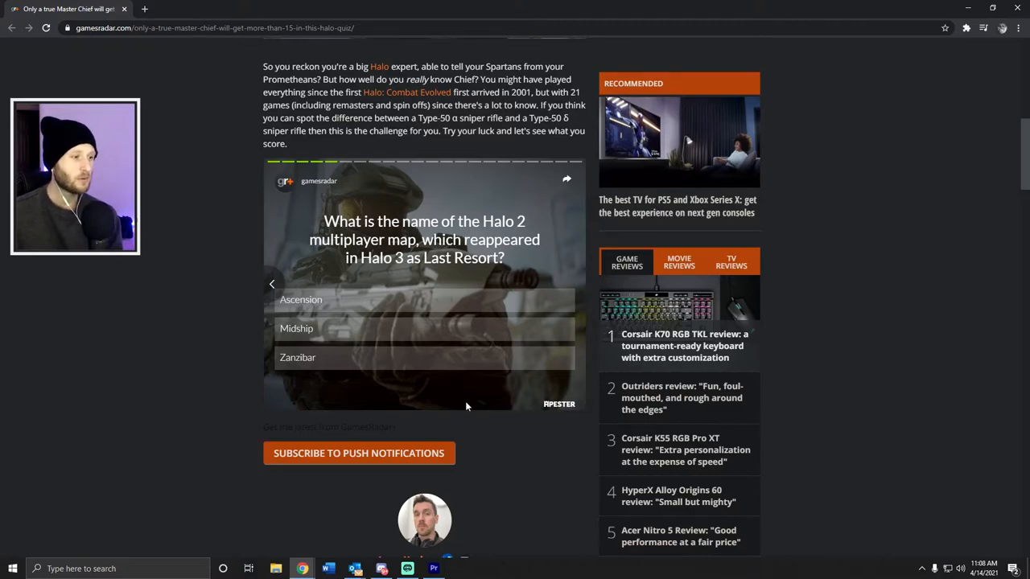
{"action": "left_click", "coordinate": [322, 357]}
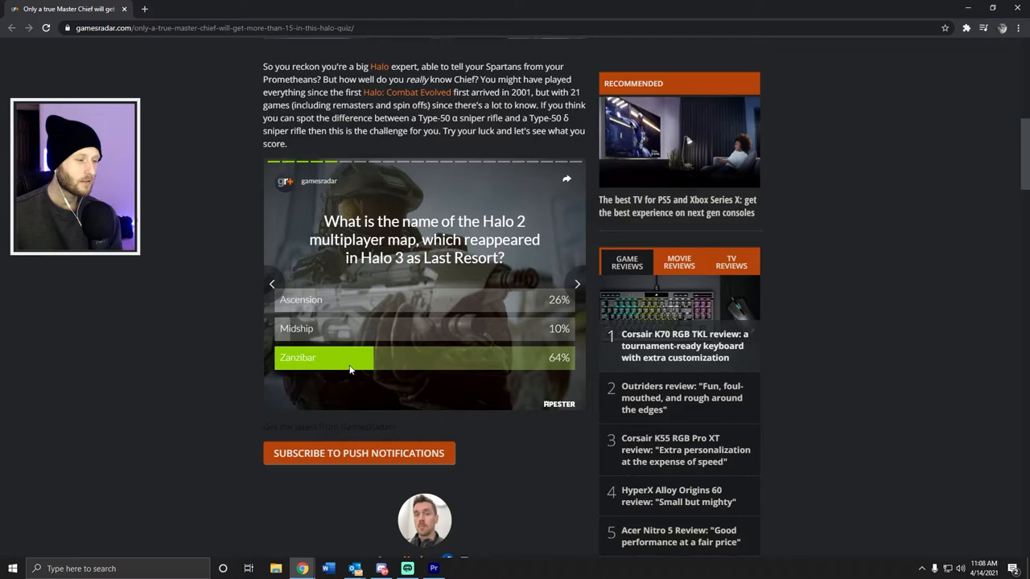
{"action": "left_click", "coordinate": [576, 283]}
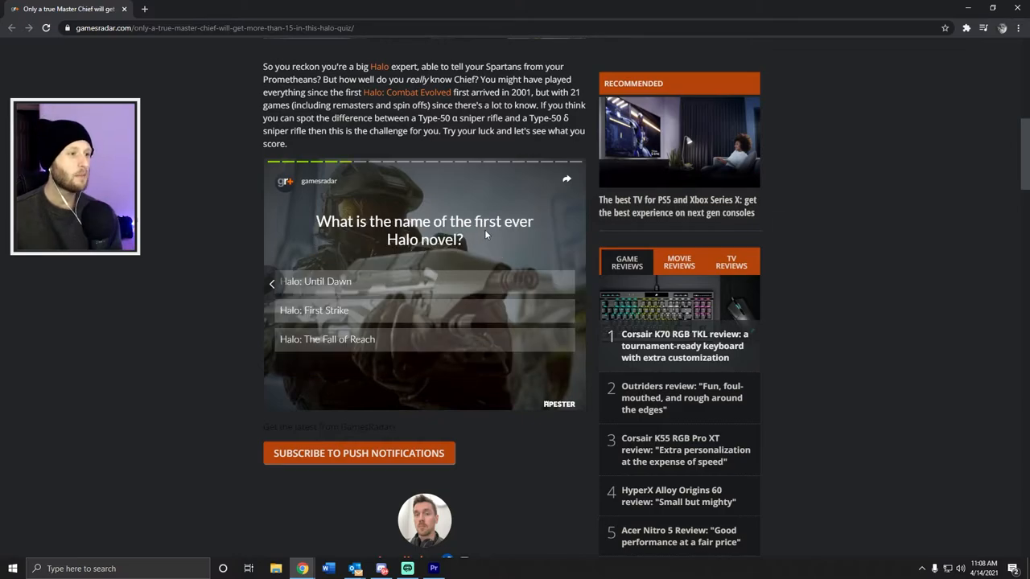
{"action": "mouse_move", "coordinate": [380, 348]}
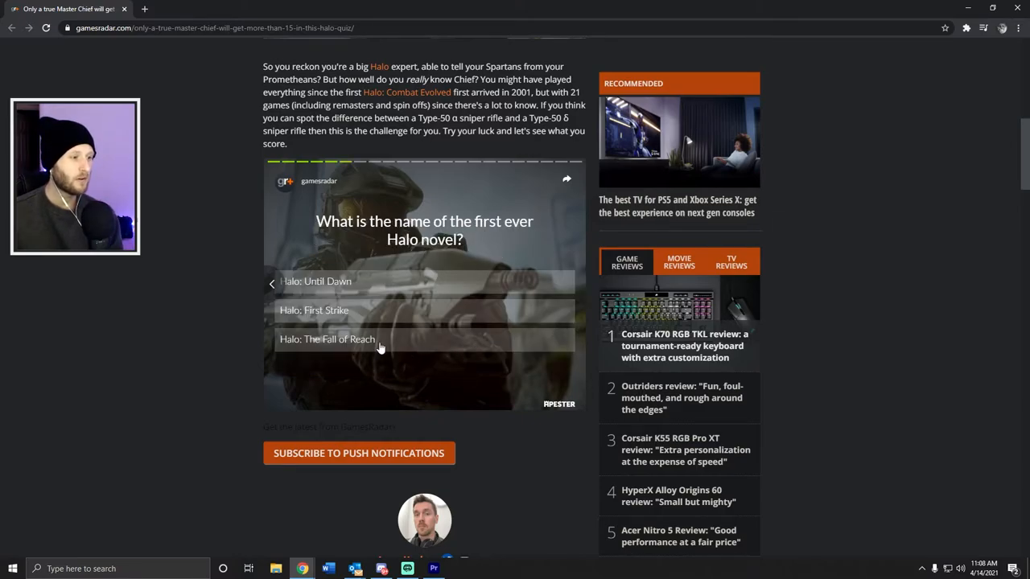
{"action": "left_click", "coordinate": [326, 339]}
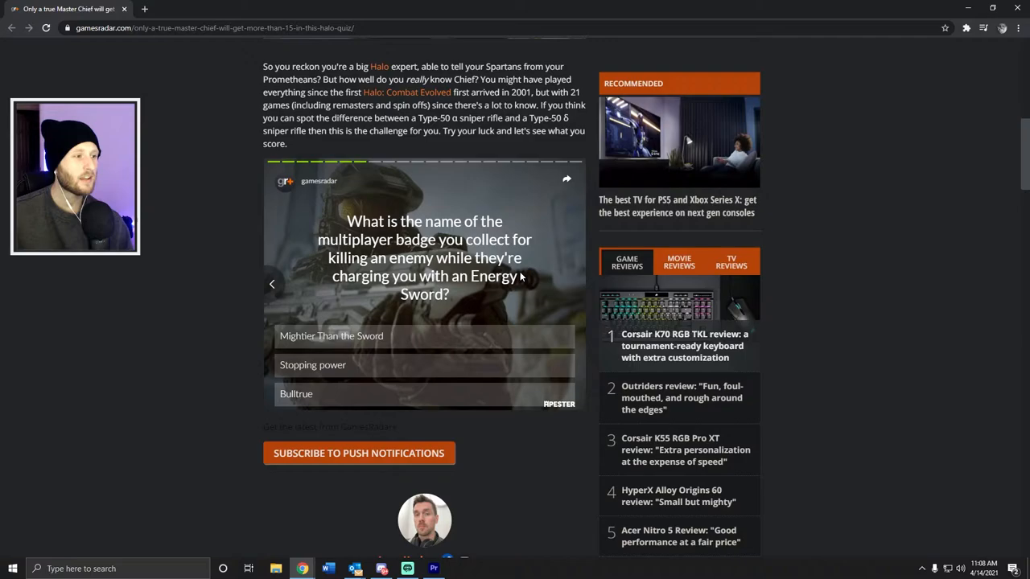
{"action": "mouse_move", "coordinate": [488, 288]}
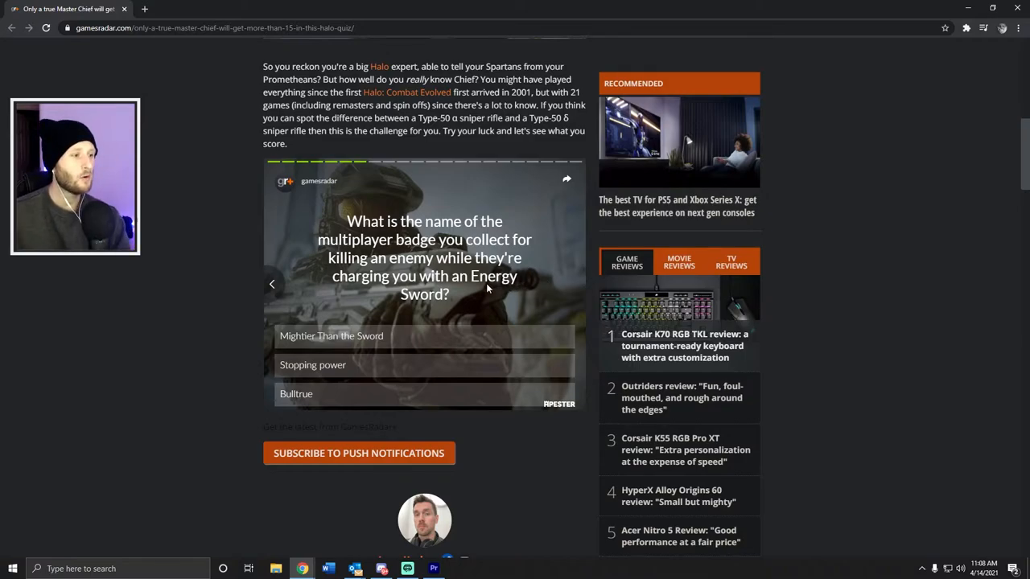
{"action": "mouse_move", "coordinate": [483, 291]}
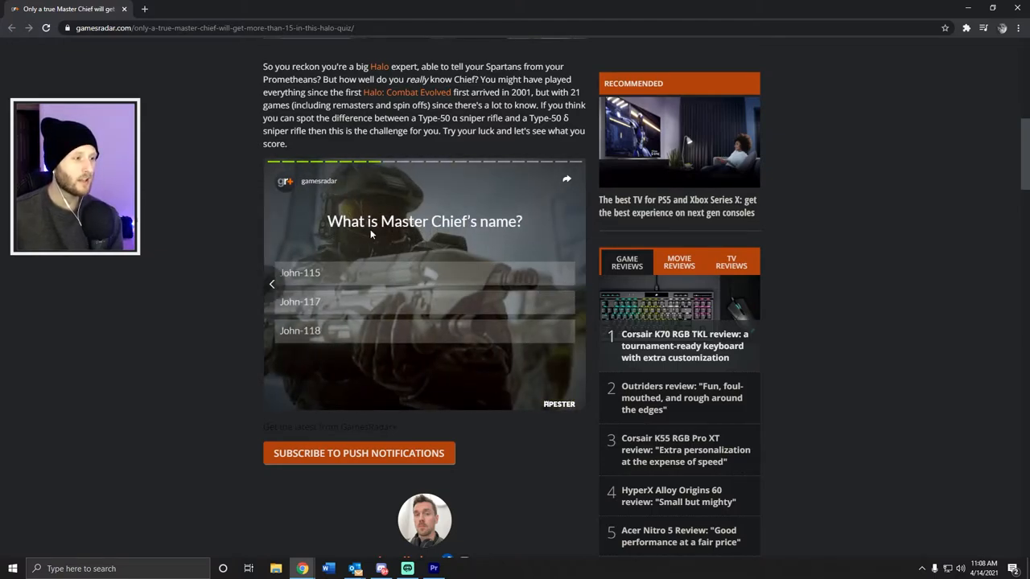
Answer John-117 for Master Chief's name and move past the next two questions
{"action": "left_click", "coordinate": [300, 301]}
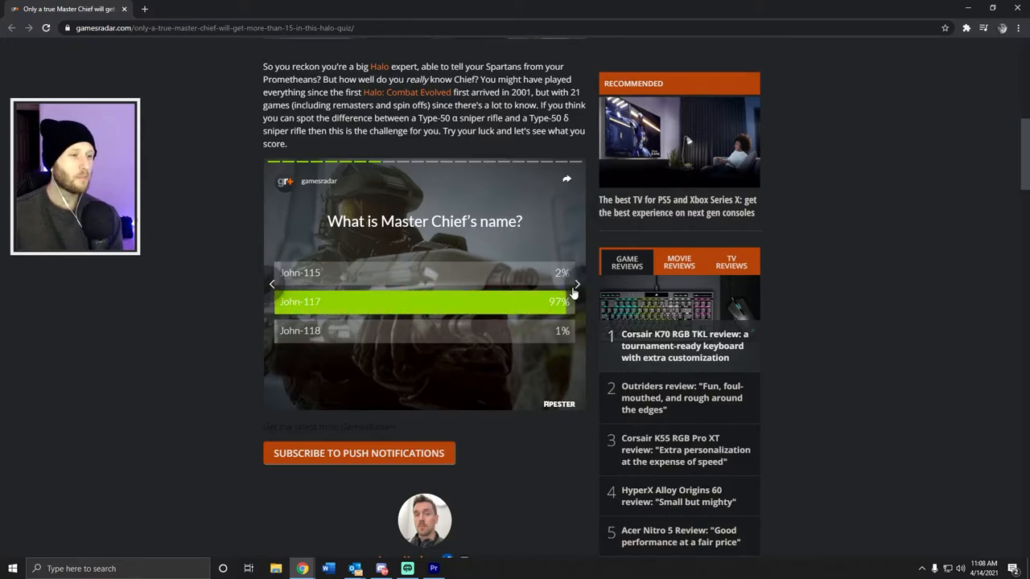
{"action": "left_click", "coordinate": [575, 283]}
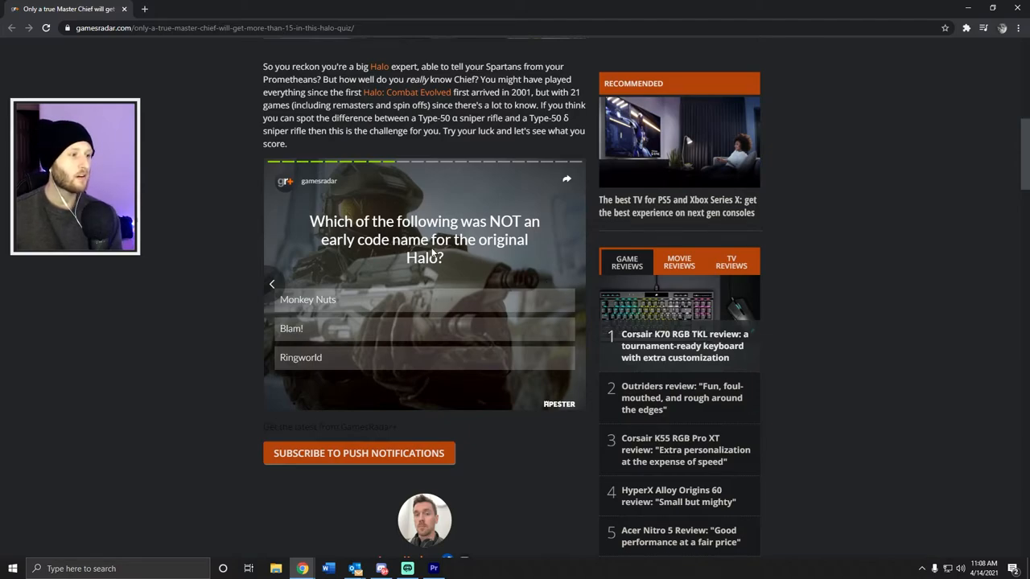
{"action": "mouse_move", "coordinate": [461, 261]}
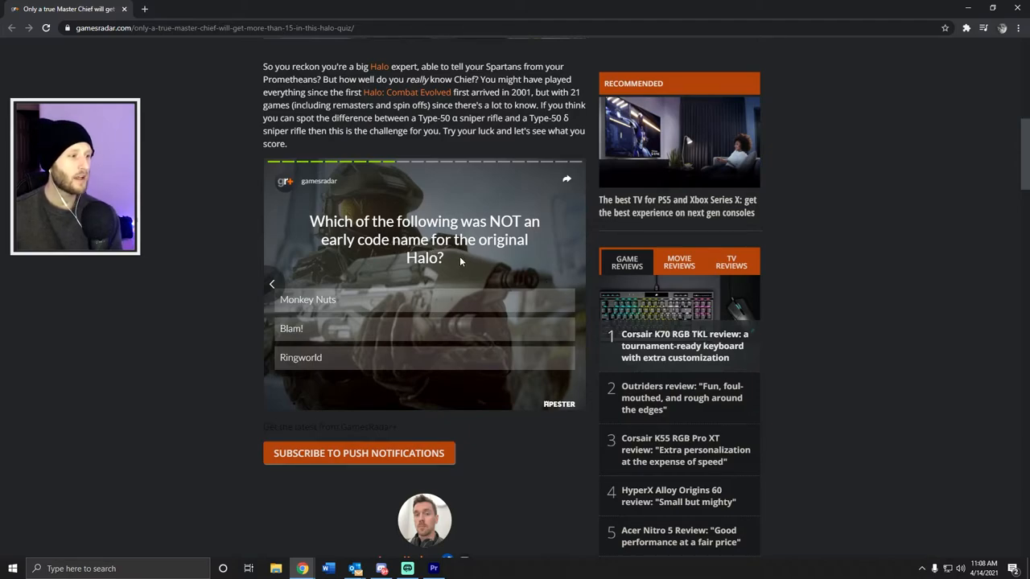
{"action": "mouse_move", "coordinate": [592, 358]}
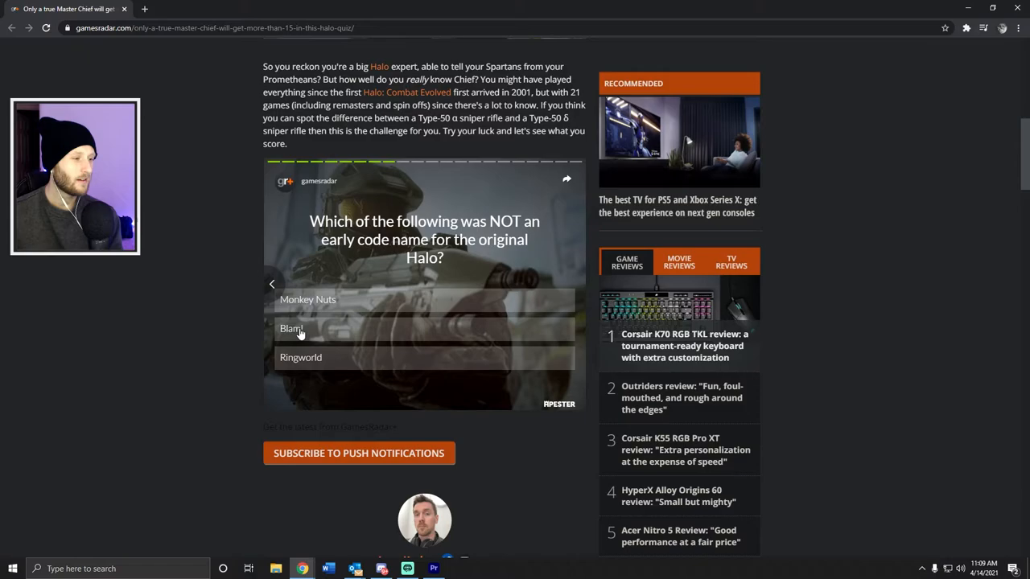
{"action": "mouse_move", "coordinate": [338, 362]}
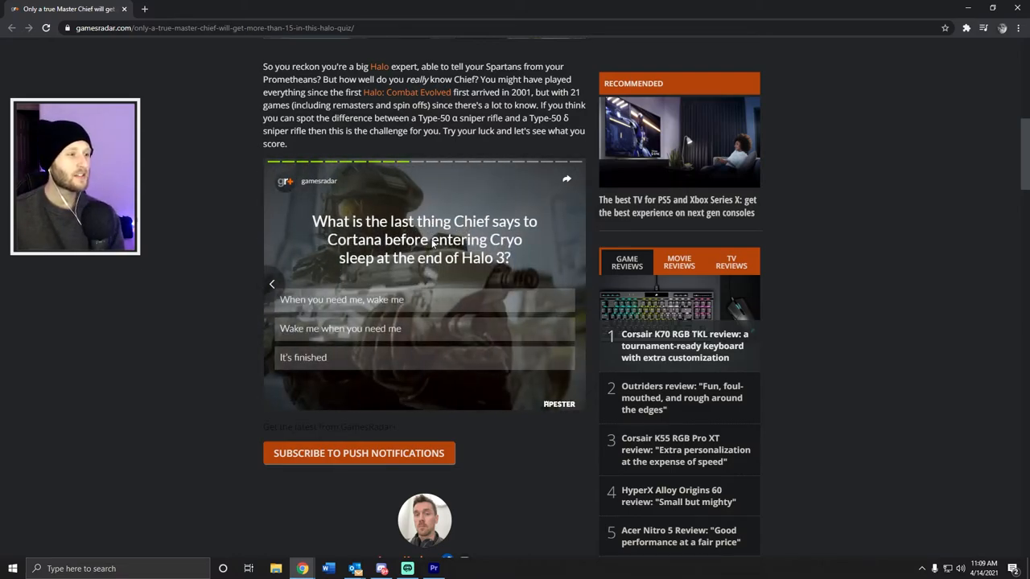
{"action": "mouse_move", "coordinate": [434, 277]}
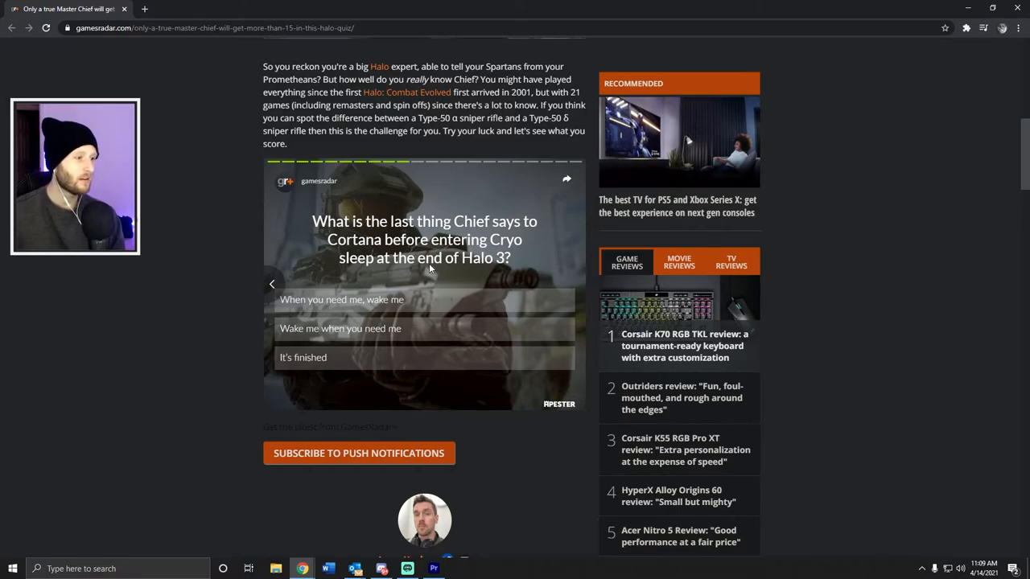
{"action": "mouse_move", "coordinate": [354, 322]}
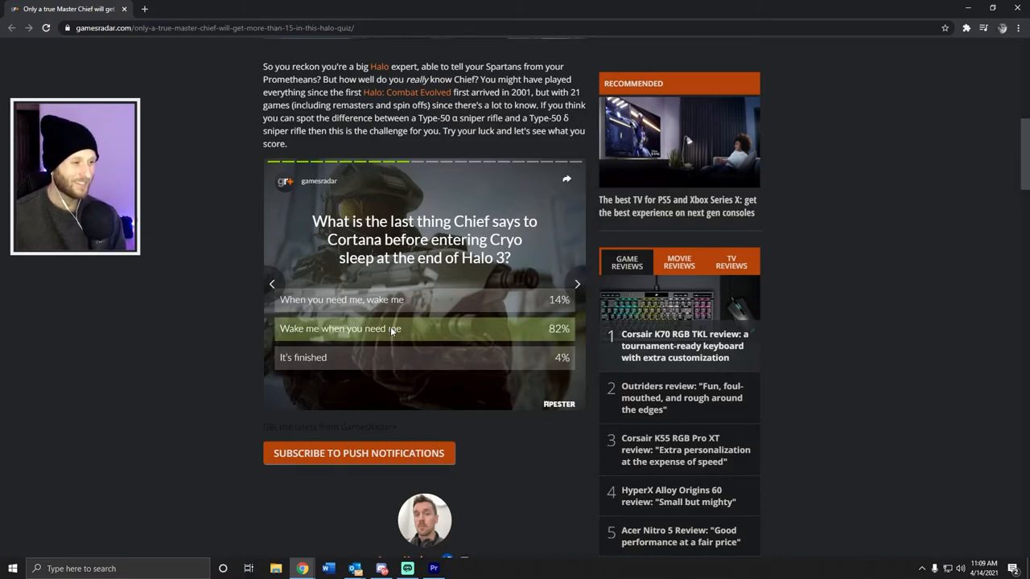
{"action": "left_click", "coordinate": [576, 283]}
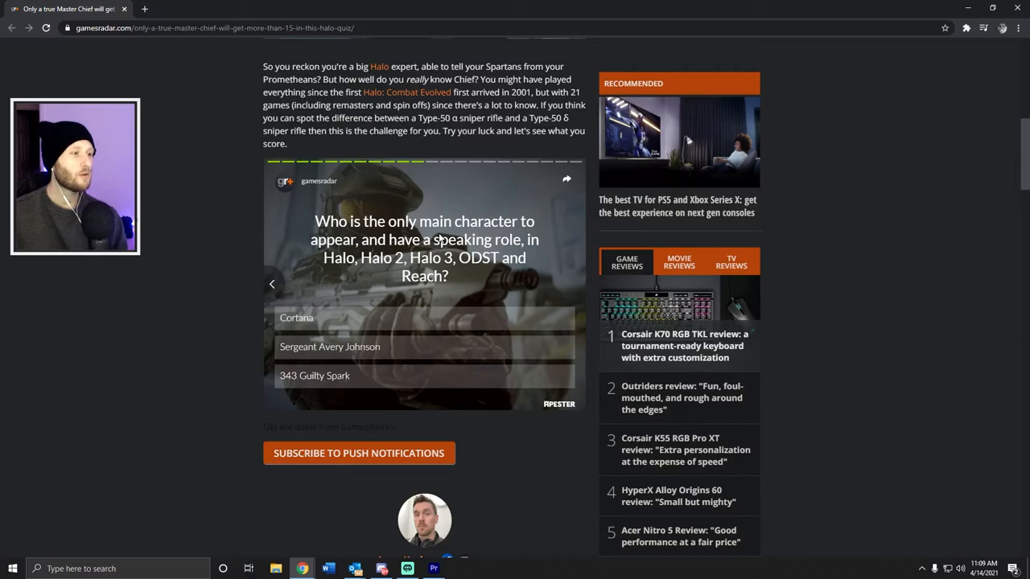
{"action": "mouse_move", "coordinate": [563, 276]}
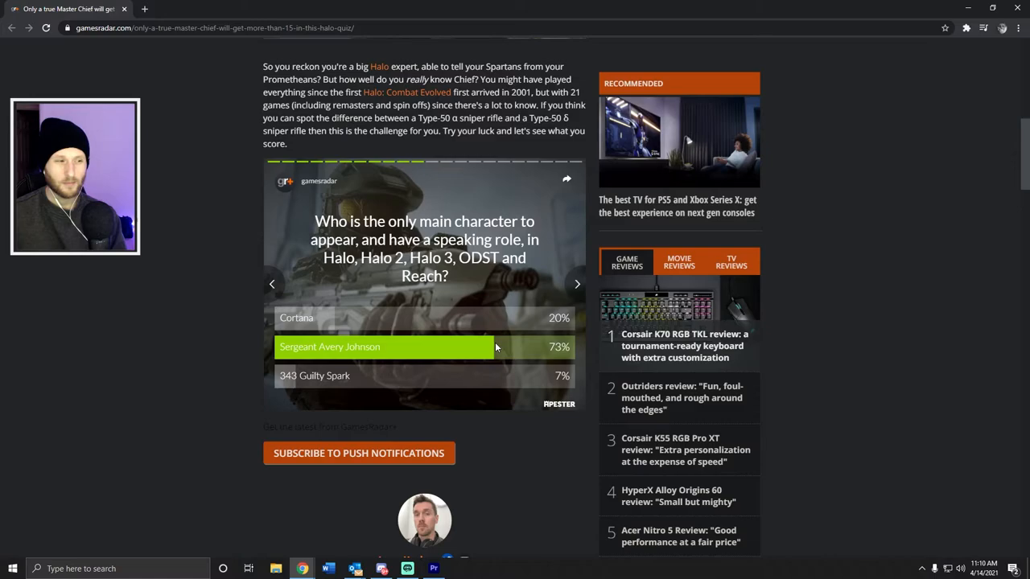
Answer Inferi redivivus for the Flood's Latin name and Titan Project for the cancelled MMO
{"action": "left_click", "coordinate": [577, 283]}
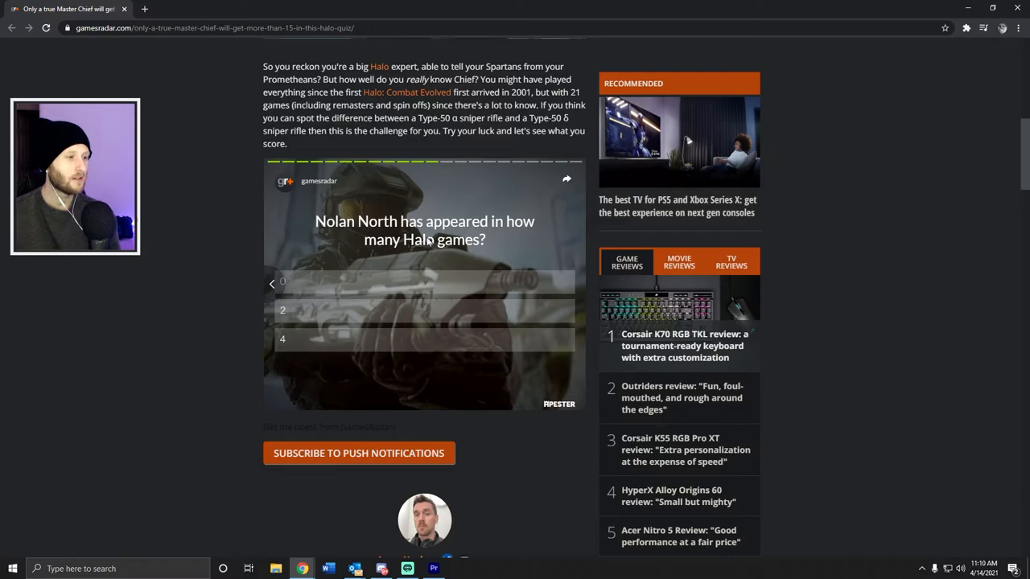
{"action": "mouse_move", "coordinate": [441, 347]}
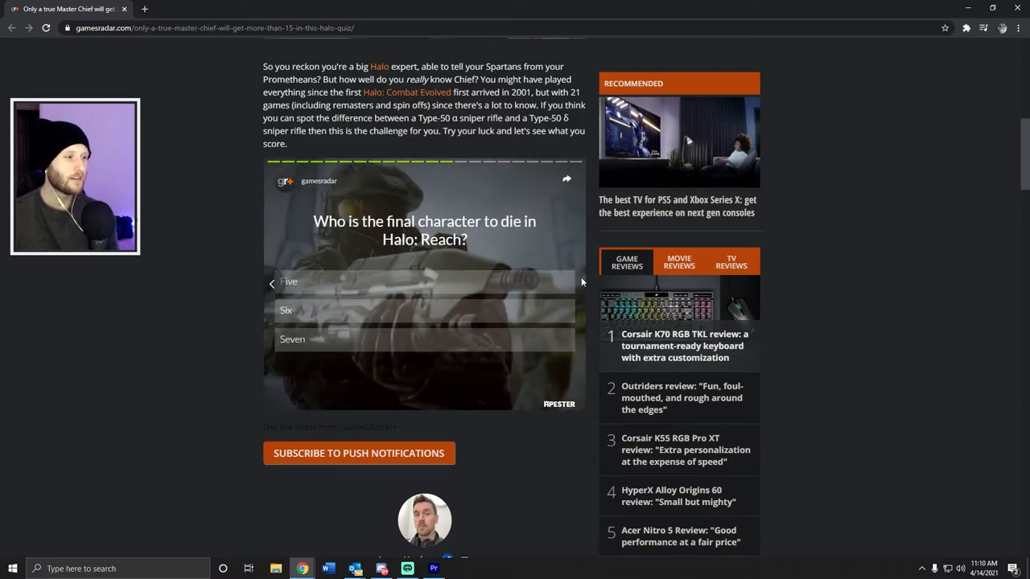
{"action": "mouse_move", "coordinate": [416, 255]}
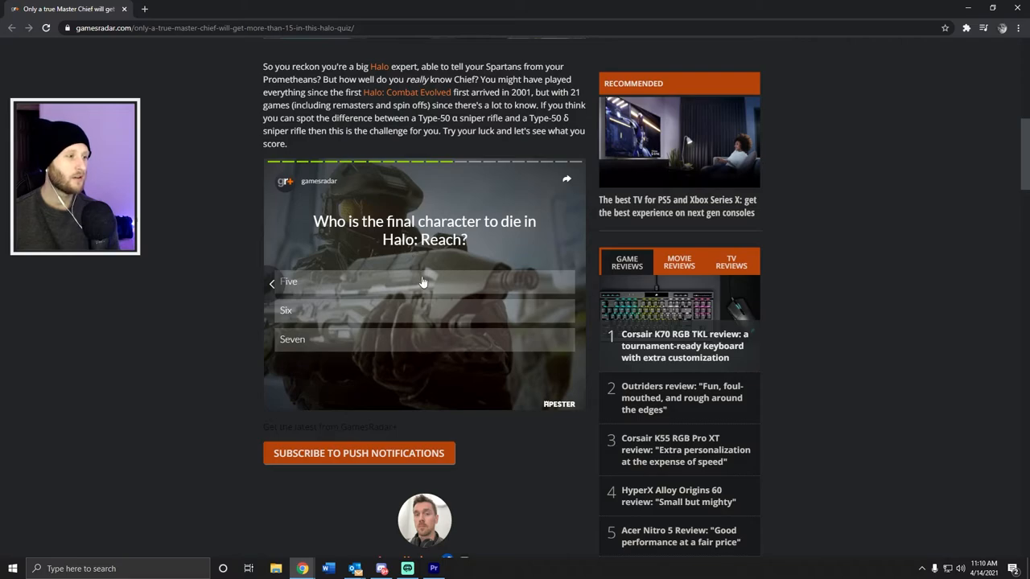
{"action": "mouse_move", "coordinate": [429, 316]}
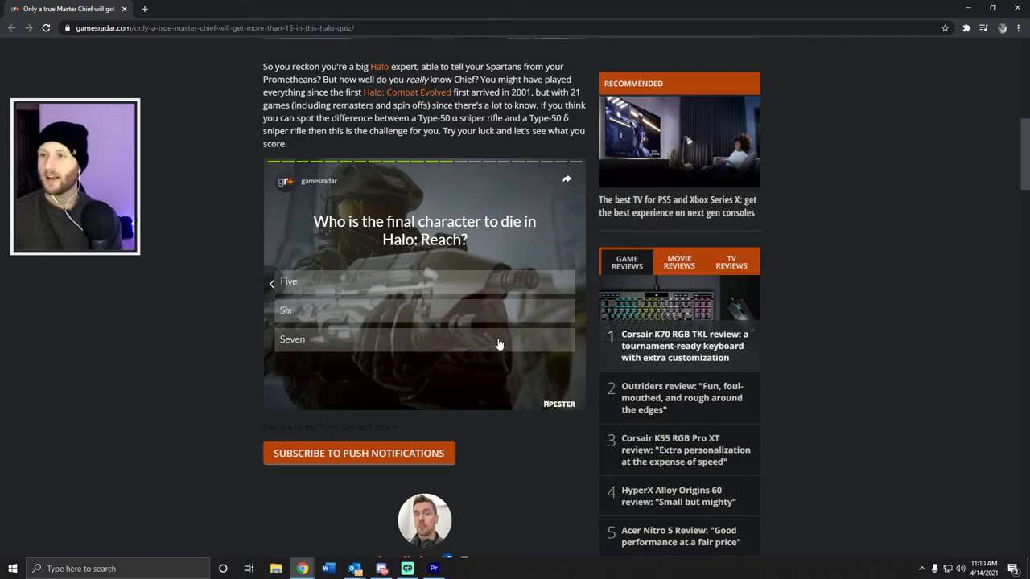
{"action": "mouse_move", "coordinate": [446, 313]}
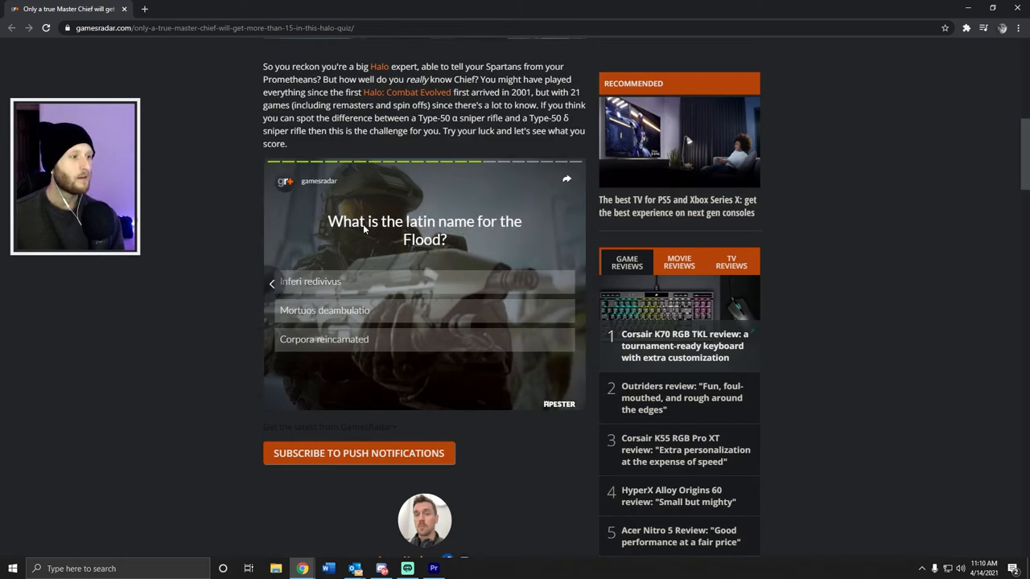
{"action": "mouse_move", "coordinate": [500, 233]}
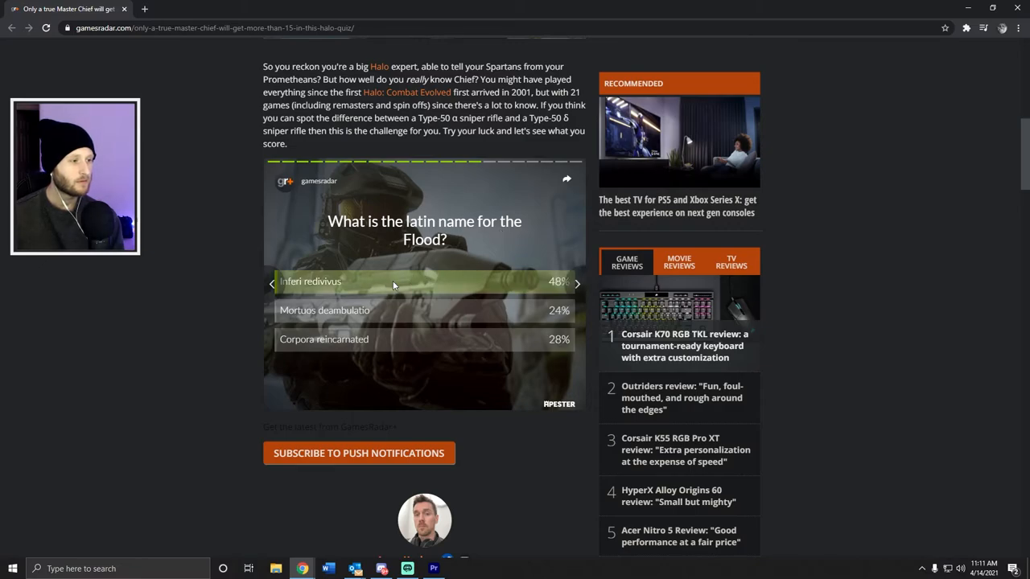
{"action": "left_click", "coordinate": [354, 281]}
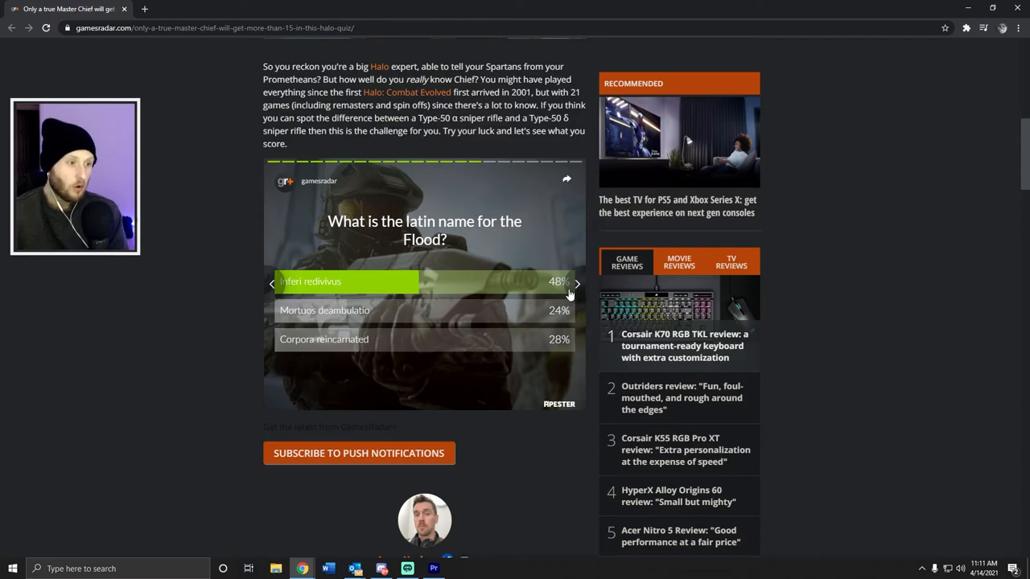
{"action": "mouse_move", "coordinate": [572, 292]}
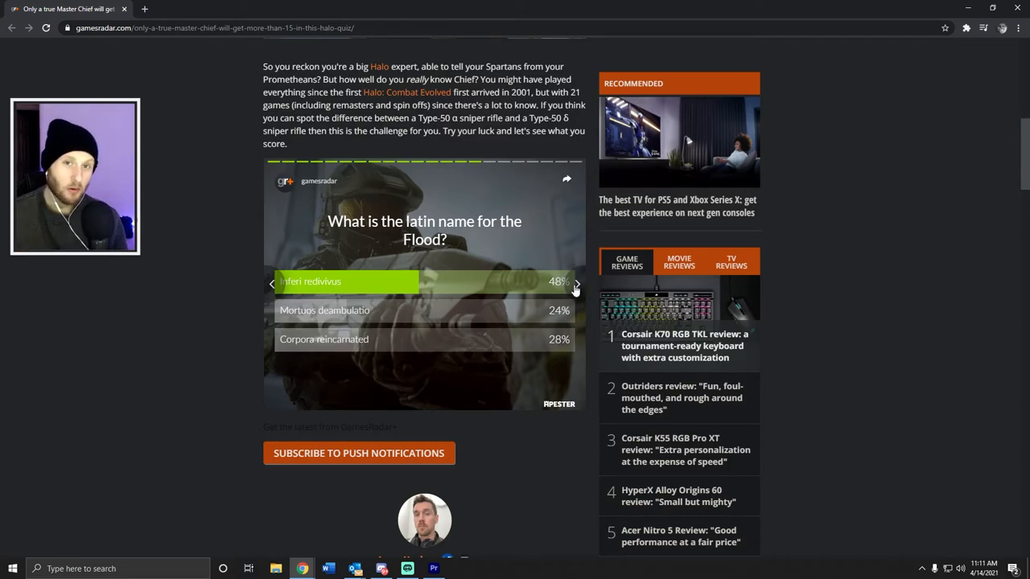
{"action": "left_click", "coordinate": [574, 283]}
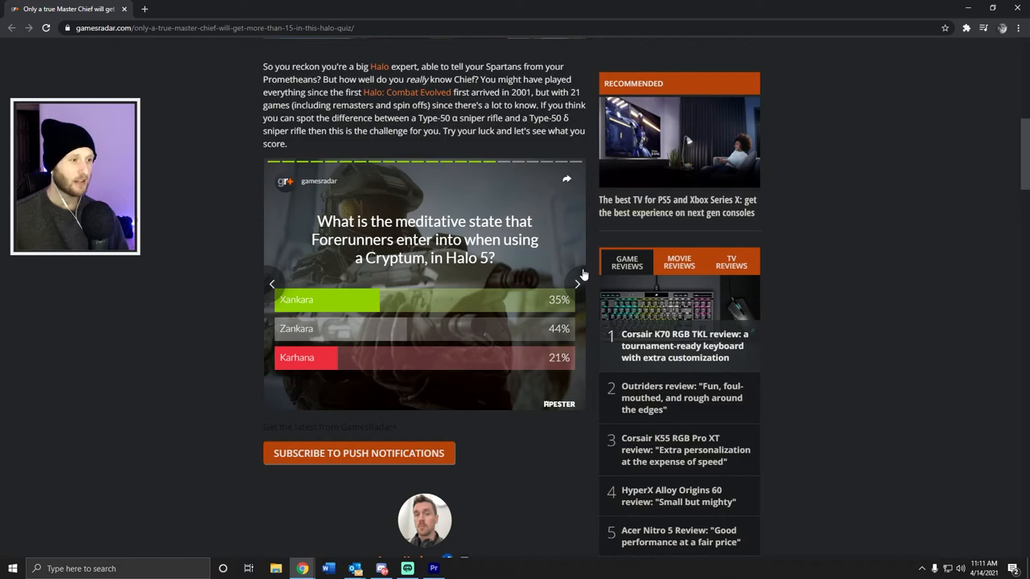
{"action": "left_click", "coordinate": [577, 284]}
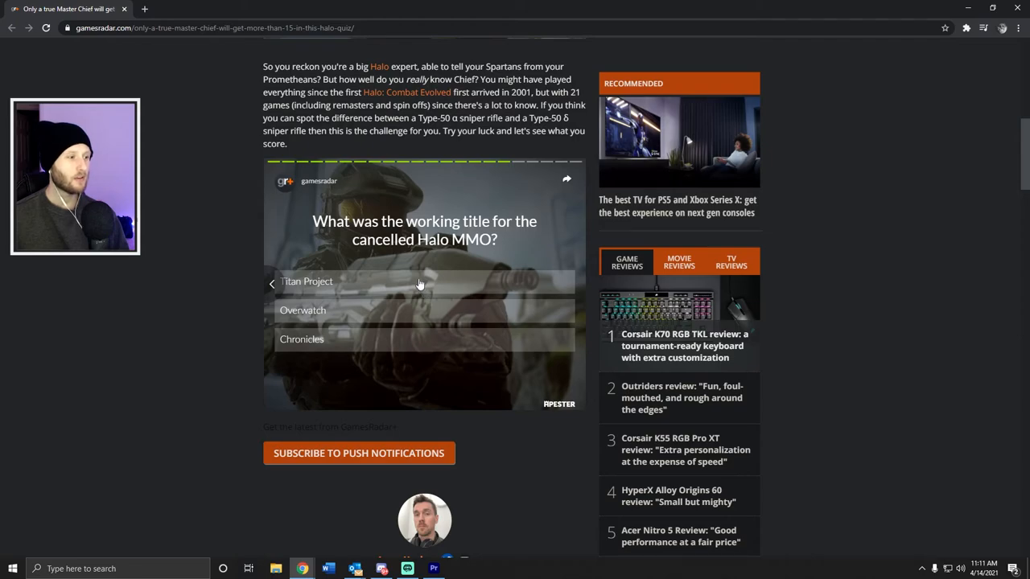
{"action": "left_click", "coordinate": [307, 281]}
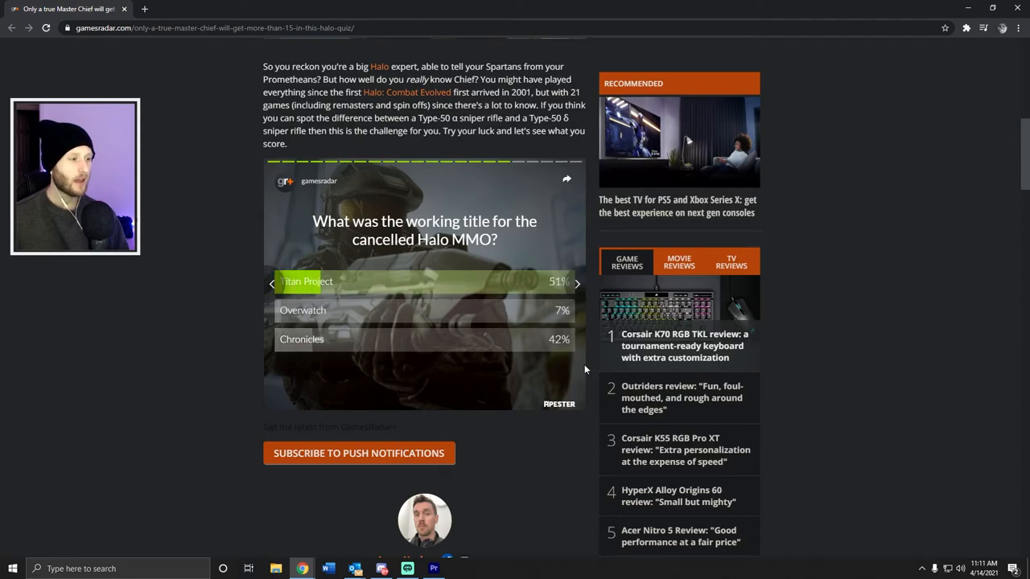
Advance through the Halo Wars engine and Halo 5 development questions to the 14/20 score
{"action": "left_click", "coordinate": [576, 283]}
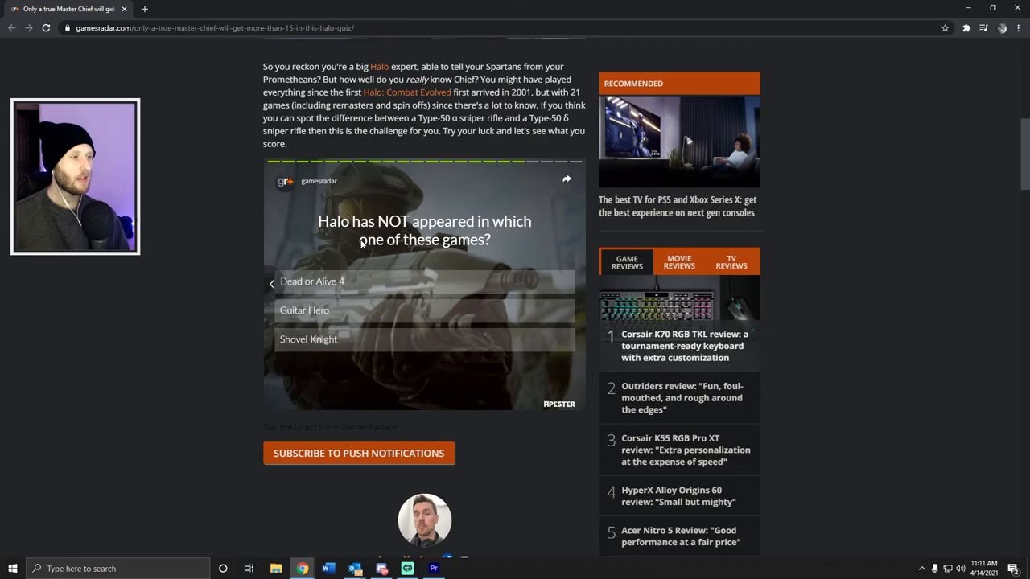
{"action": "mouse_move", "coordinate": [339, 296]}
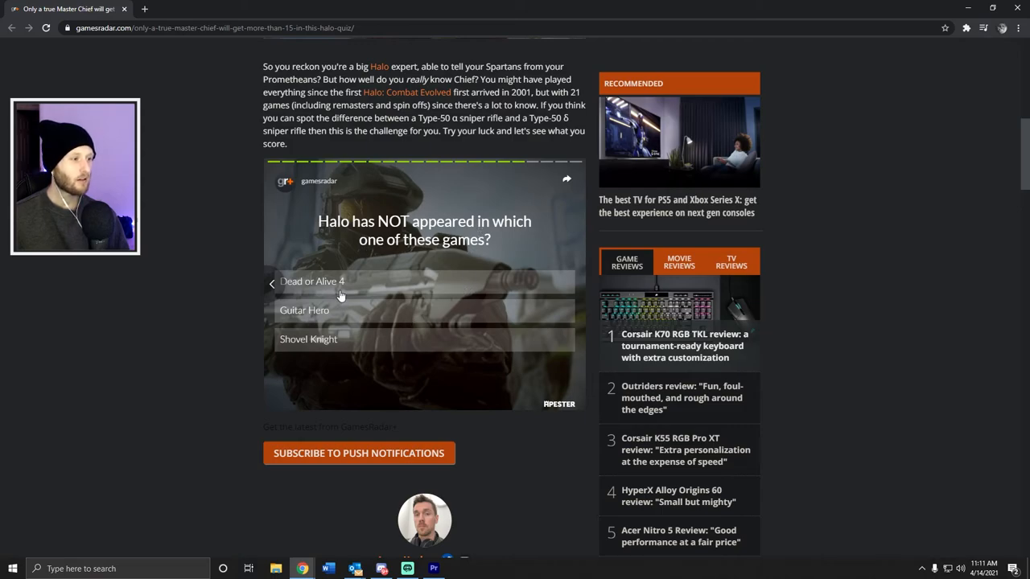
{"action": "mouse_move", "coordinate": [361, 352]}
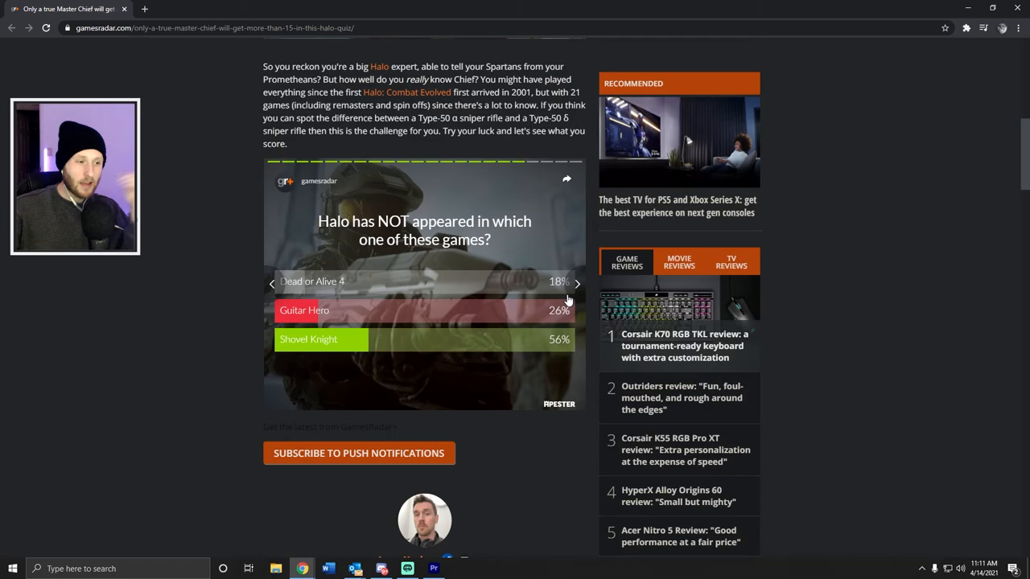
{"action": "left_click", "coordinate": [576, 282]}
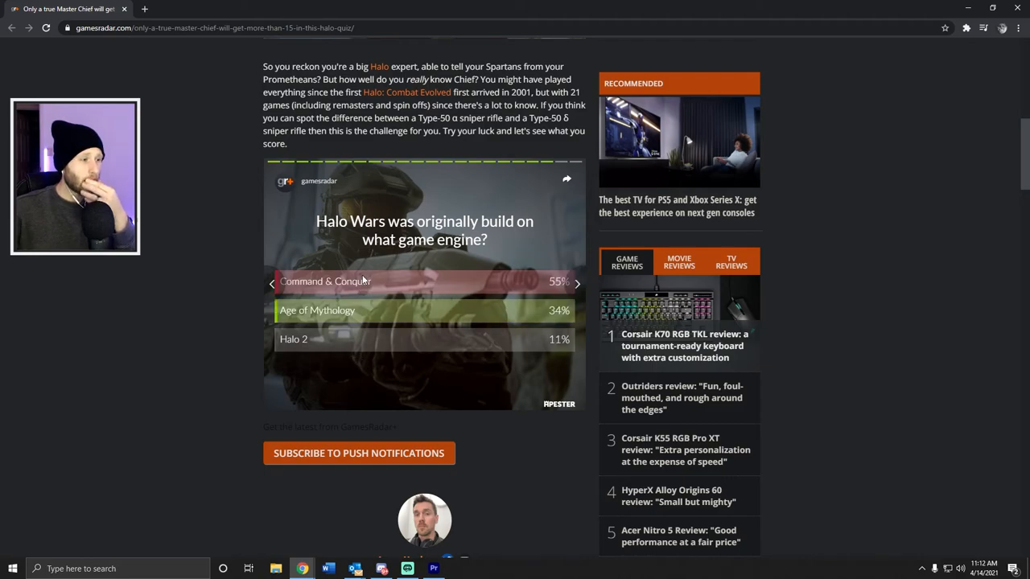
{"action": "left_click", "coordinate": [576, 282]}
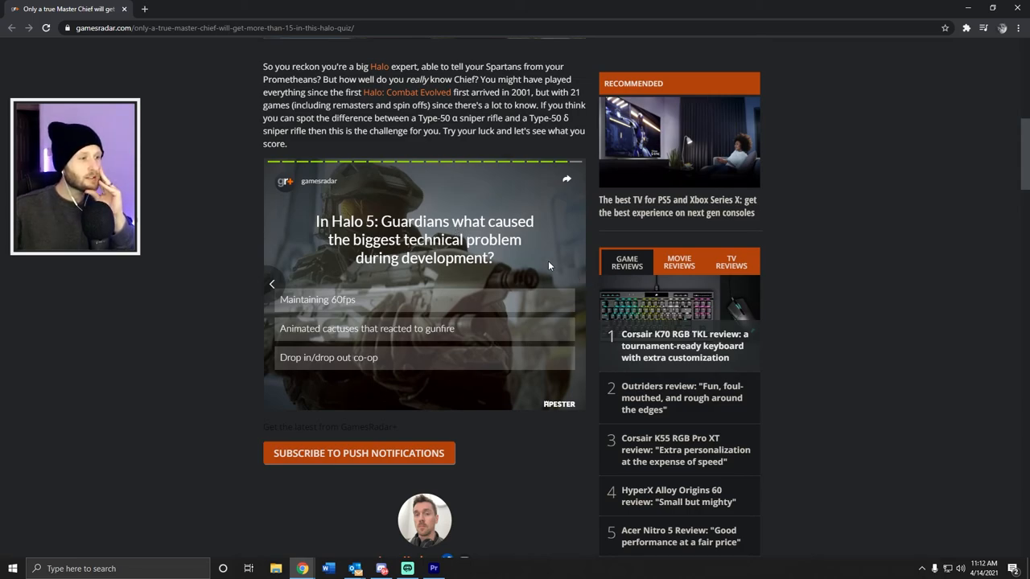
{"action": "mouse_move", "coordinate": [523, 272]}
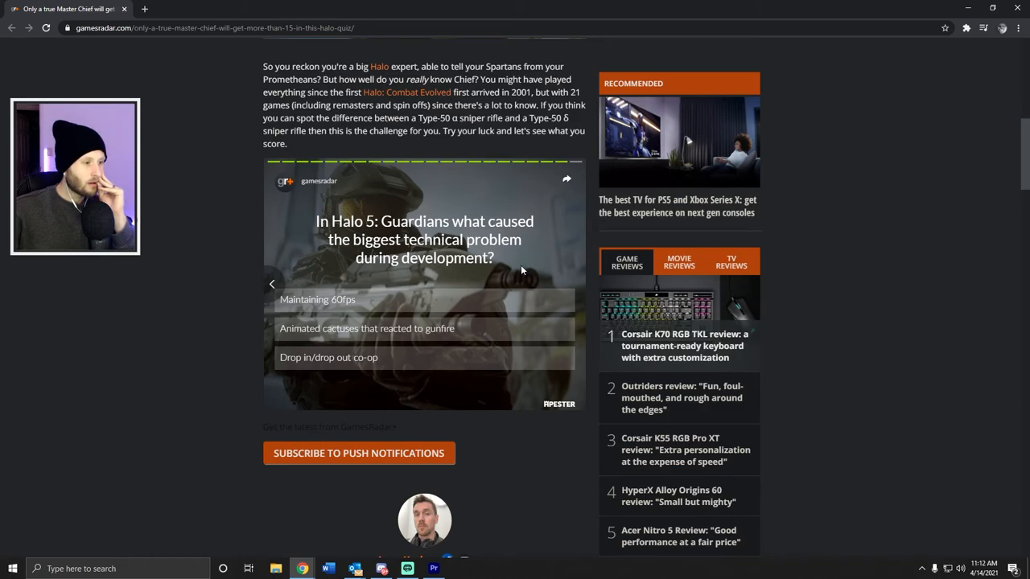
{"action": "left_click", "coordinate": [317, 300]}
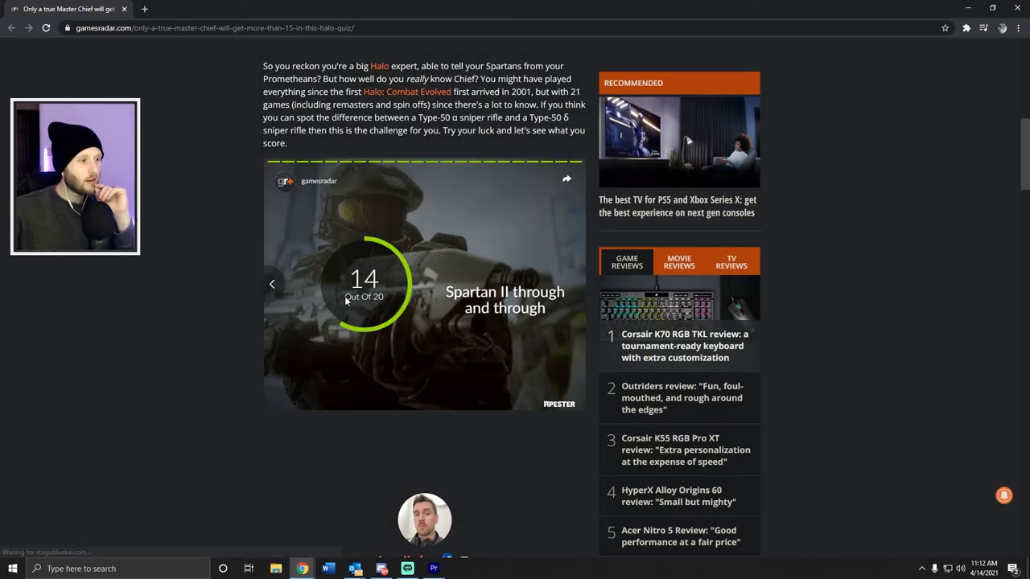
Scroll down and dismiss the up-next video suggestion on the share screen
{"action": "scroll", "scroll_direction": "down", "scroll_amount": 3}
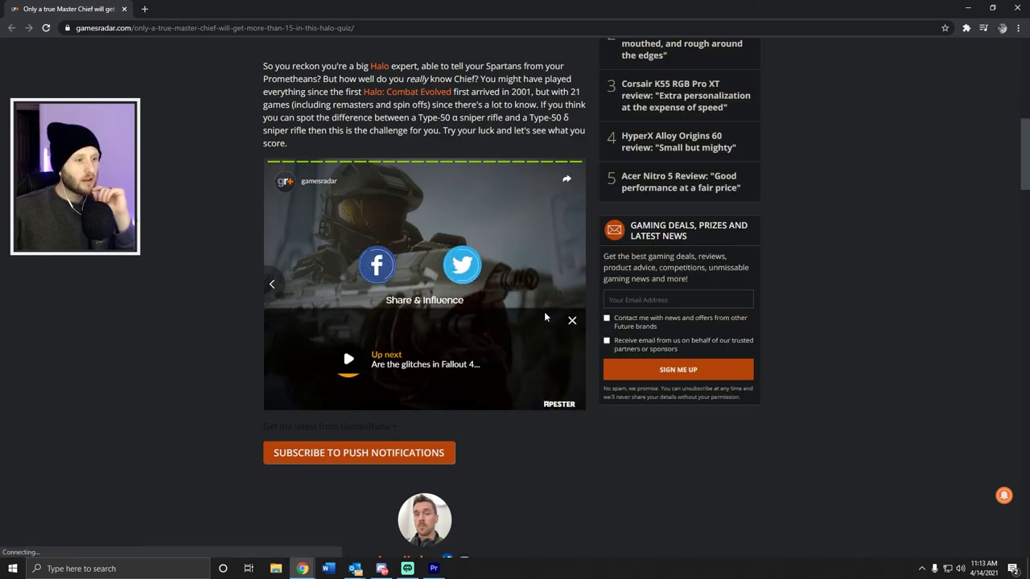
{"action": "left_click", "coordinate": [572, 320]}
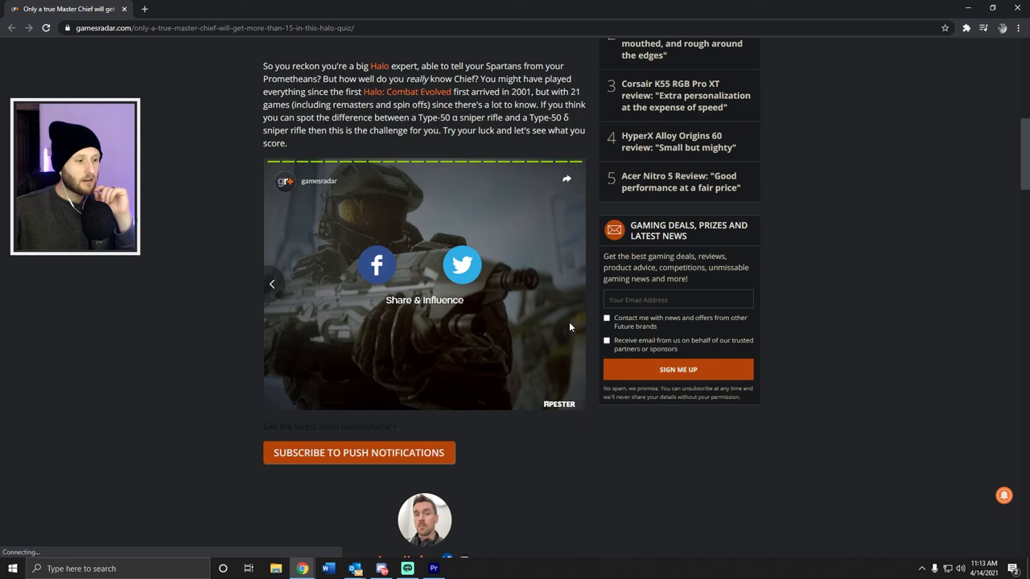
{"action": "mouse_move", "coordinate": [550, 295]}
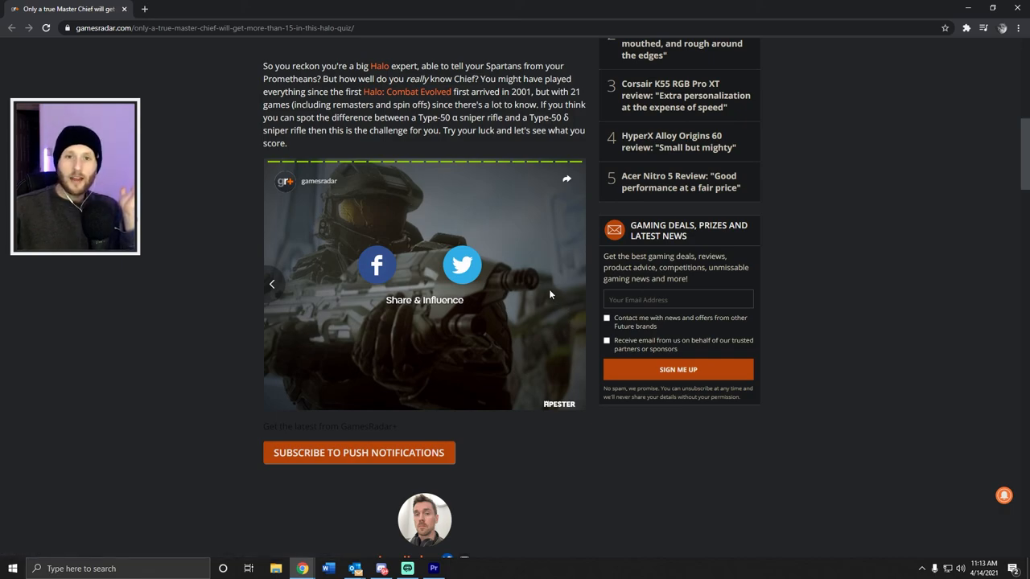